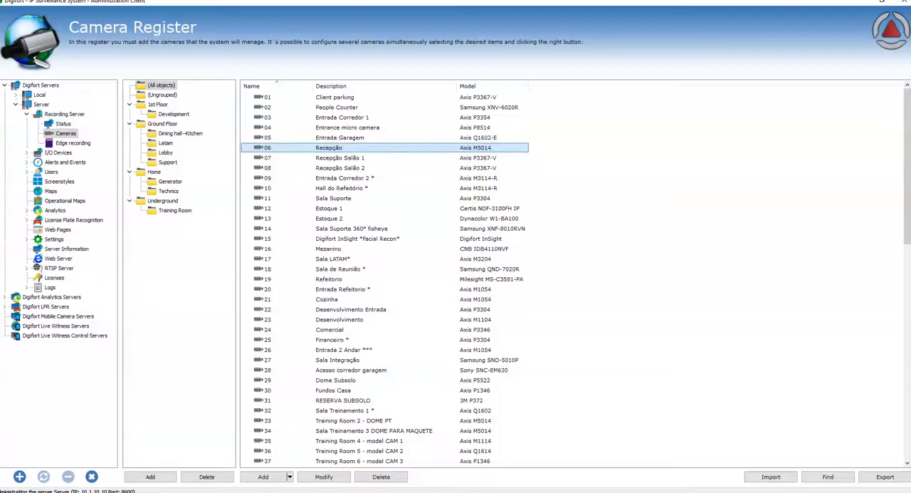
Open the registration settings of camera 06 Recepção to configure its privacy mask
double_click(329, 147)
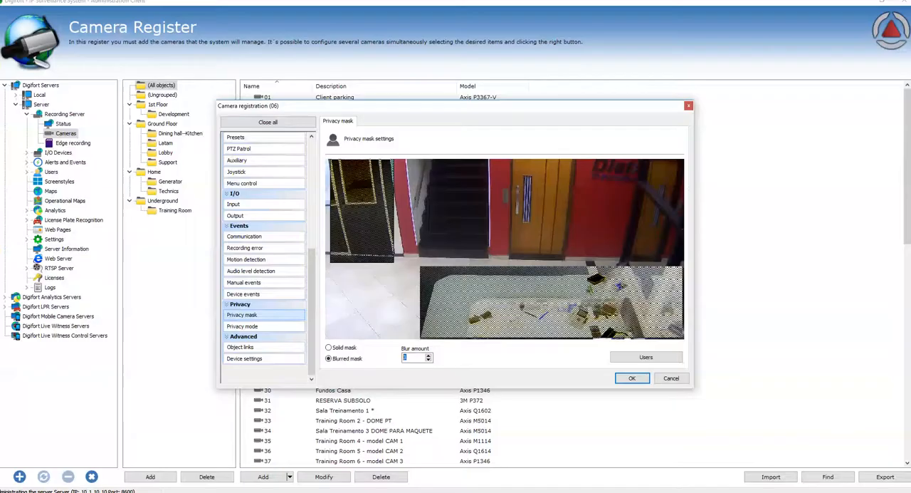
Confirm camera 06's registration with OK, saving the blurred privacy mask areas
left_click(646, 356)
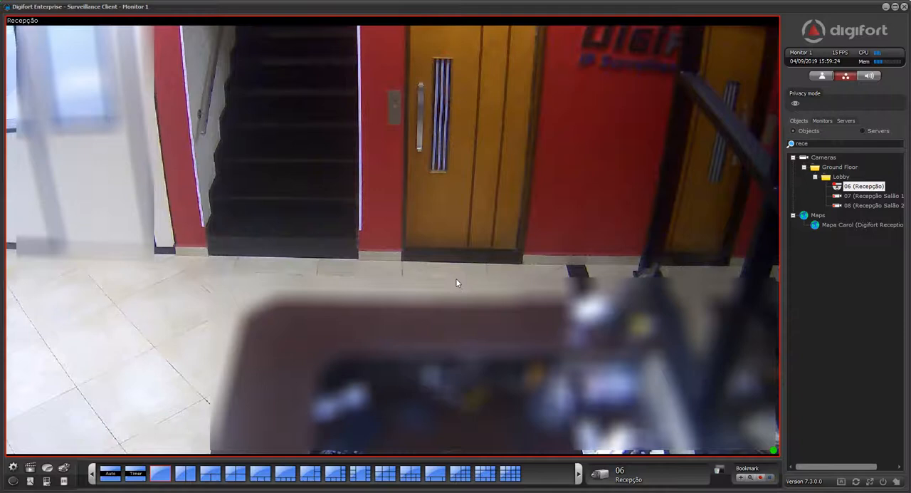
Open single-camera media playback of Recepção's recent footage from the live image menu
right_click(457, 282)
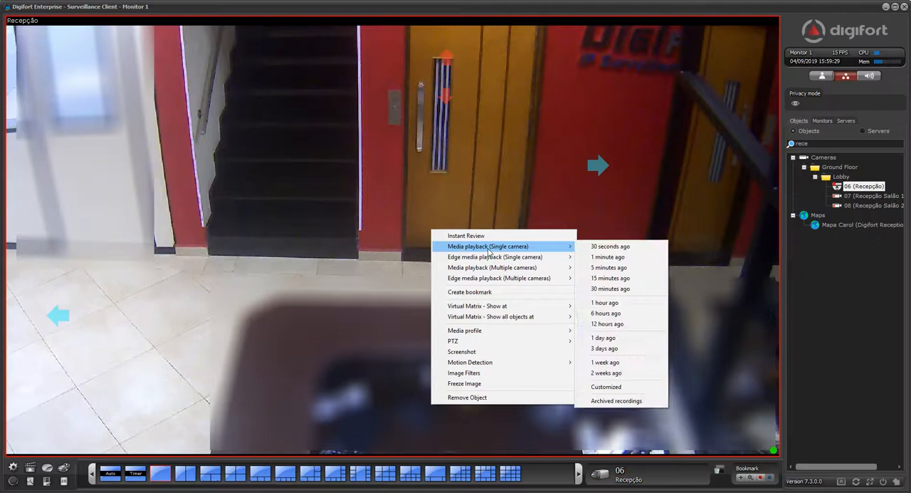
left_click(607, 257)
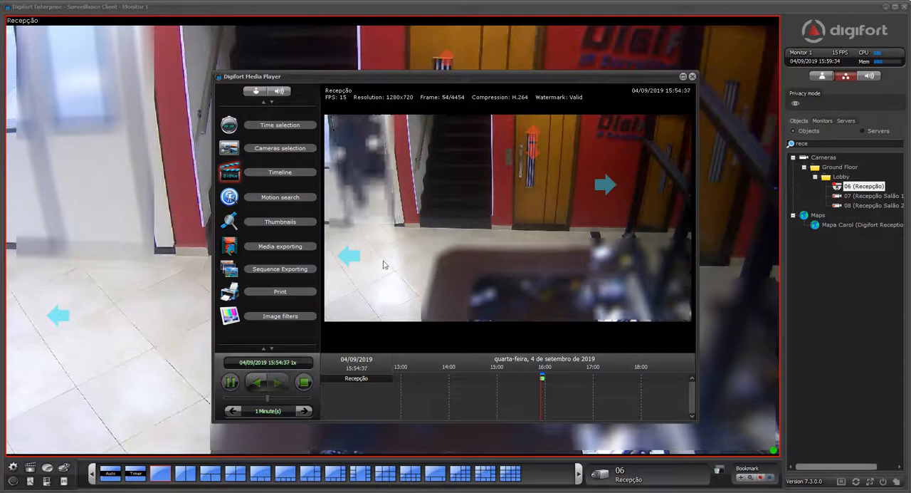